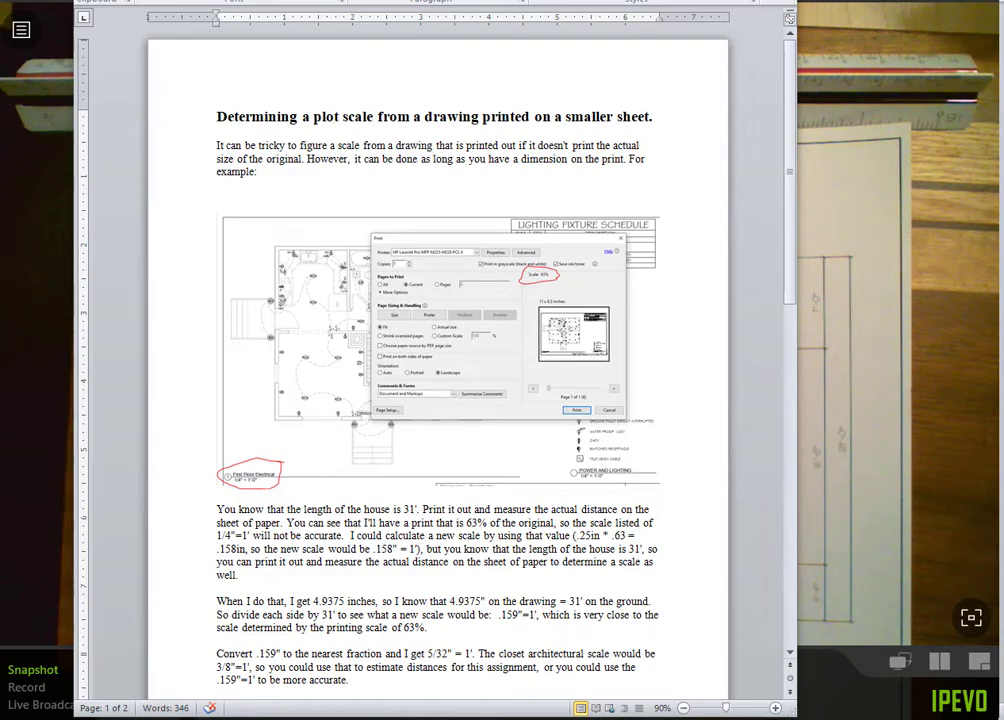
mouse_move(552, 356)
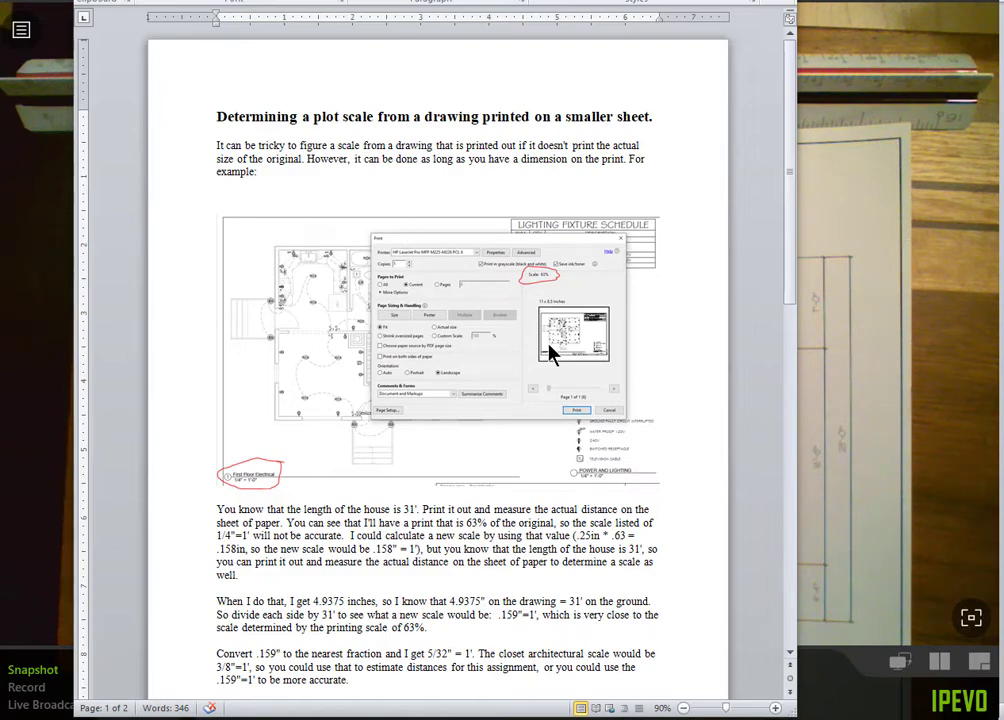
Clear the Calculator, then compute 9 ÷ 16 + 7 to get 7.5625 inches
scroll("down", 3)
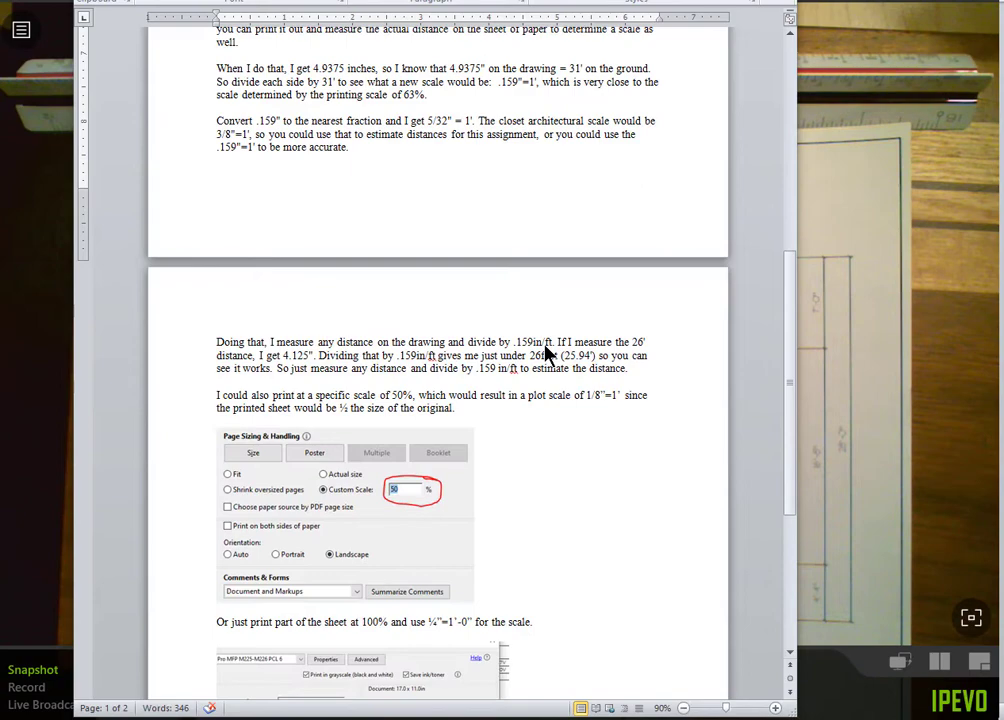
scroll("down", 3)
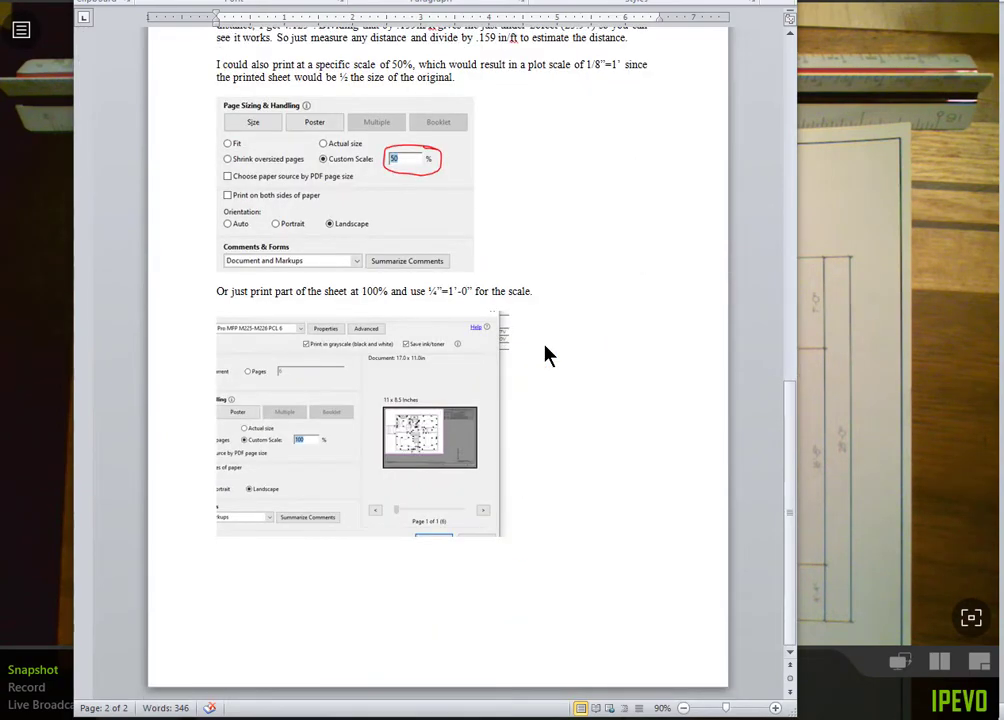
scroll("up", 3)
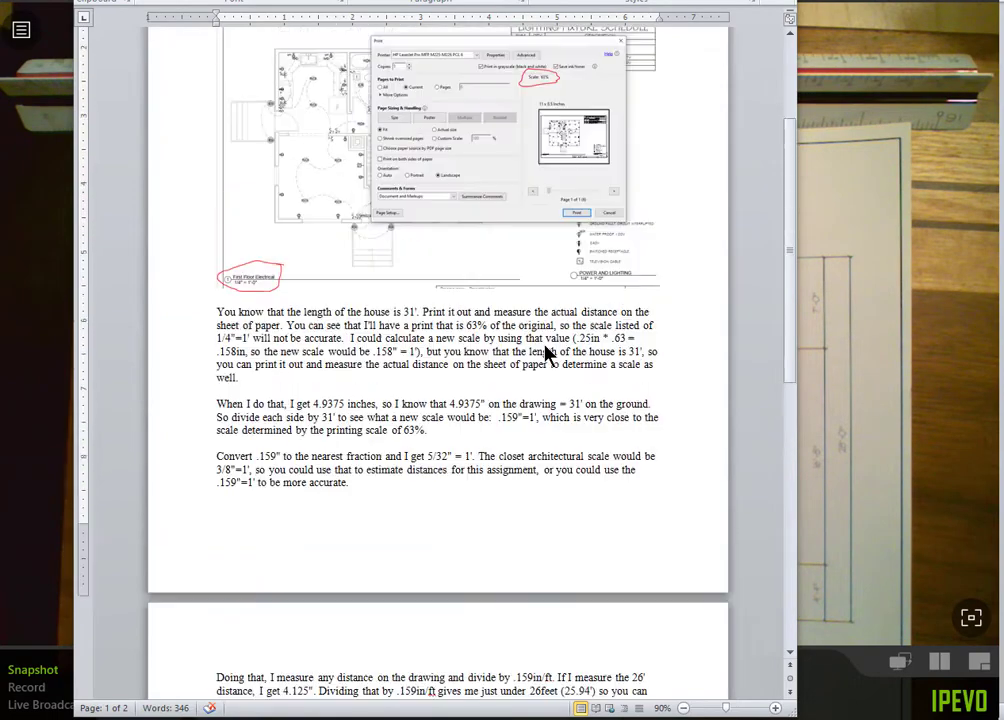
scroll("up", 3)
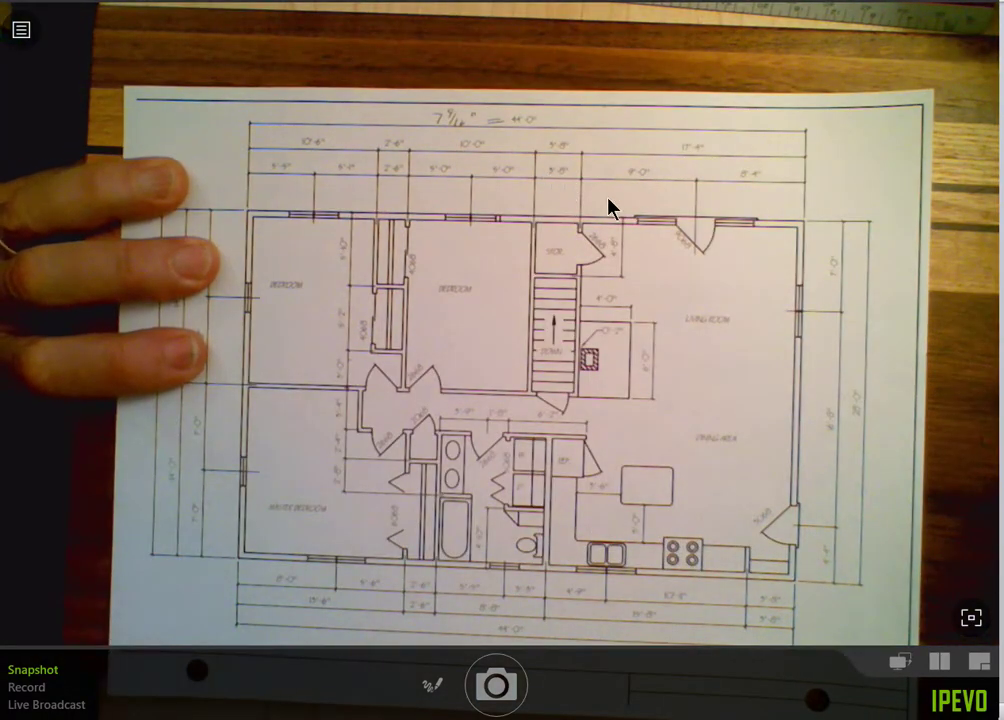
mouse_move(710, 292)
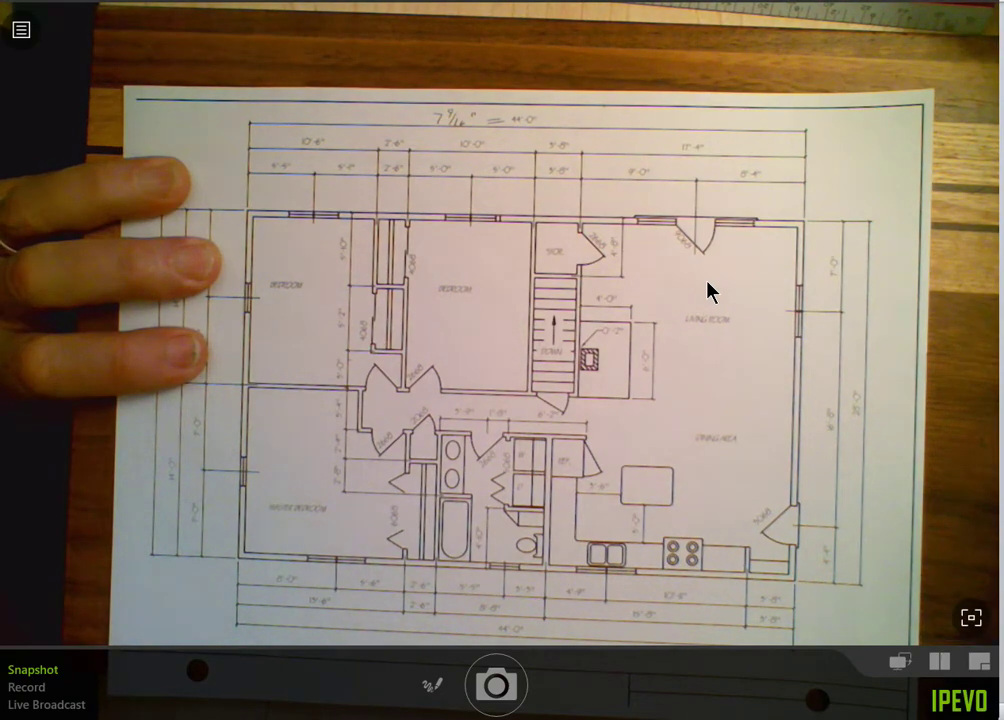
mouse_move(858, 558)
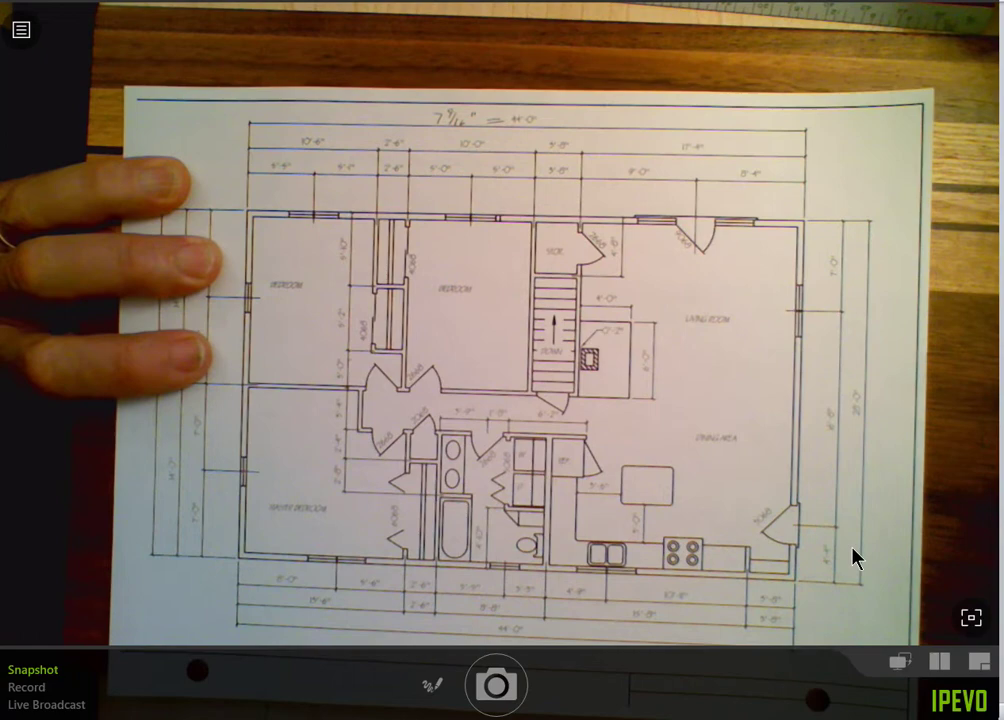
left_click(972, 618)
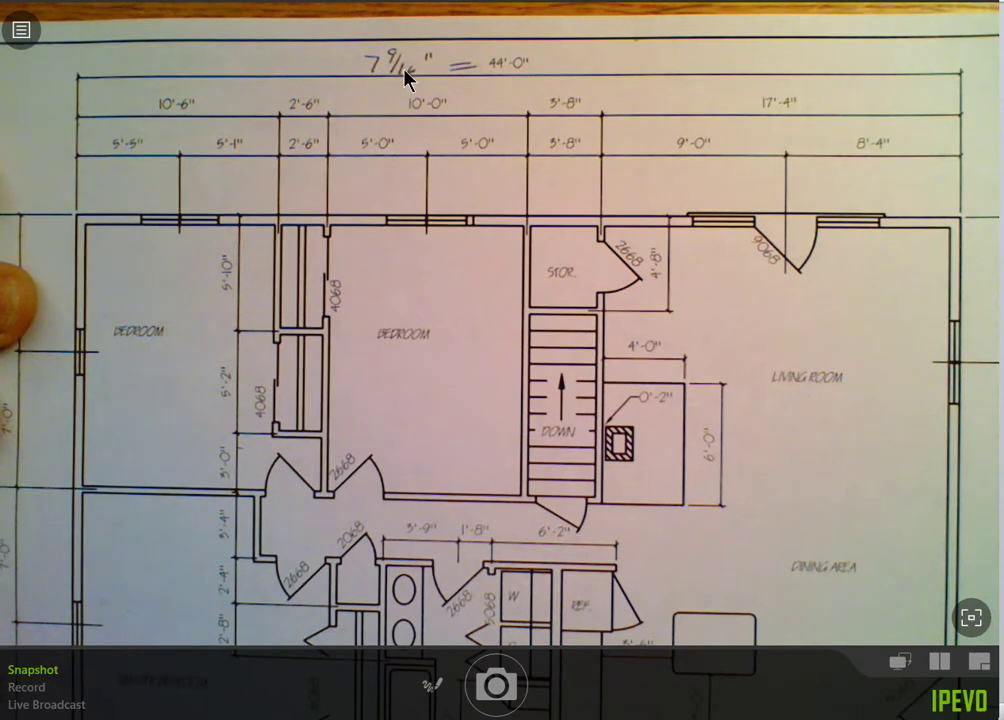
mouse_move(510, 78)
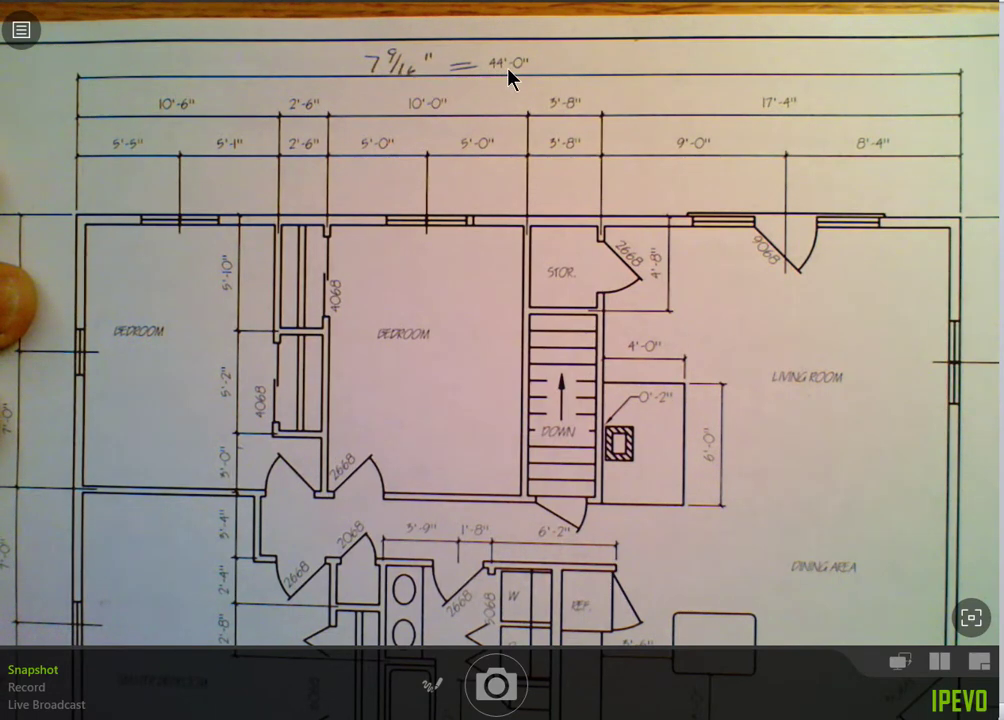
mouse_move(332, 360)
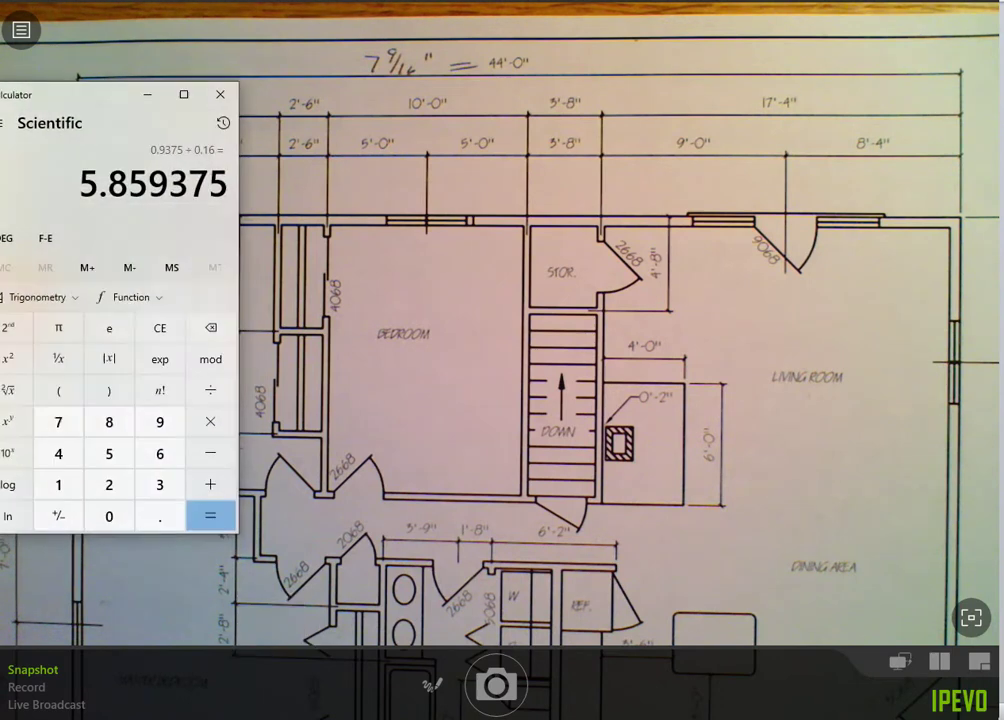
mouse_move(204, 272)
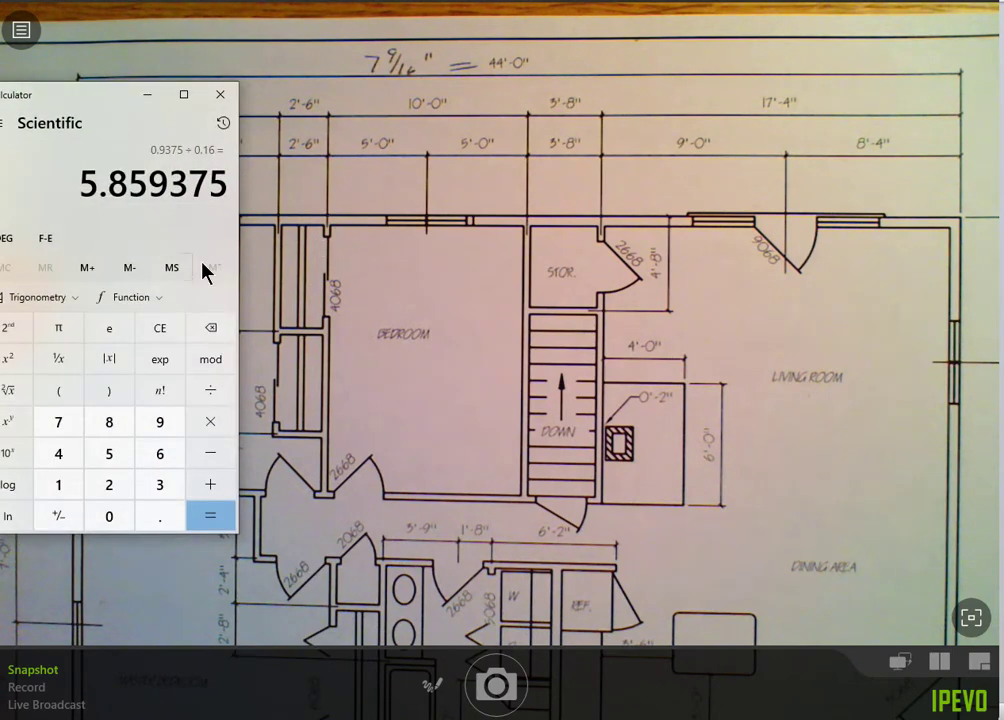
left_click(160, 328)
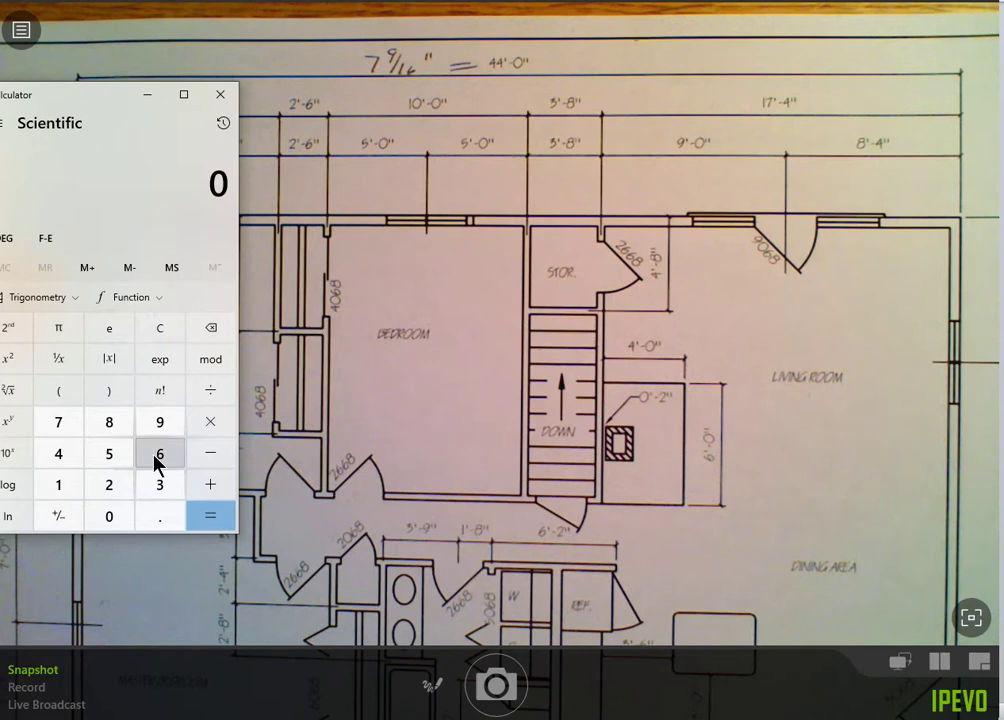
left_click(160, 420)
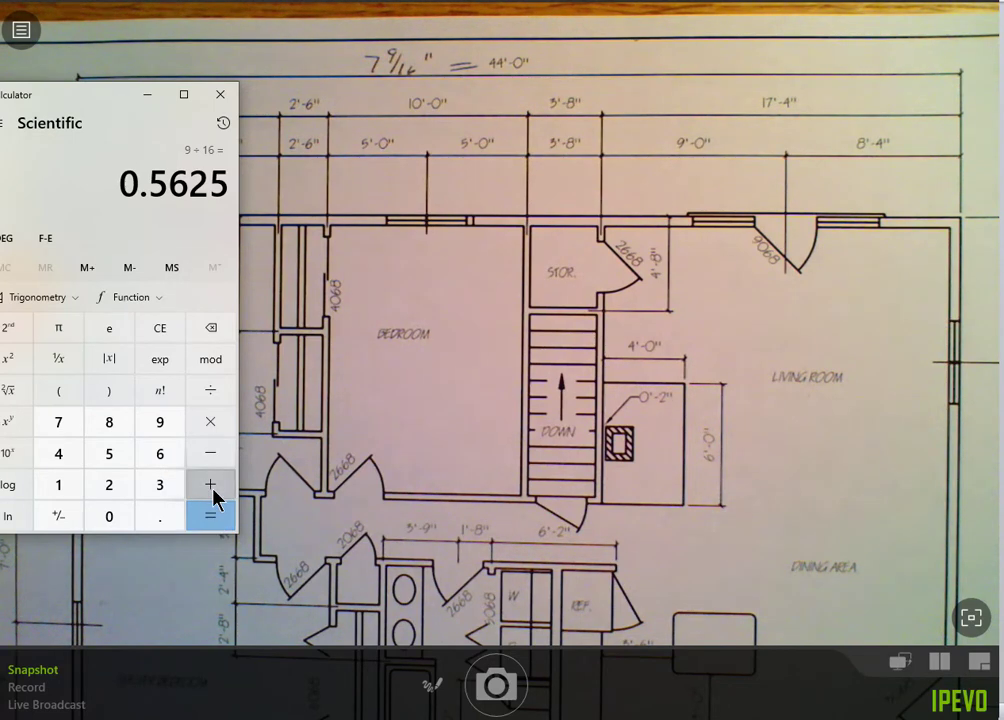
left_click(210, 484)
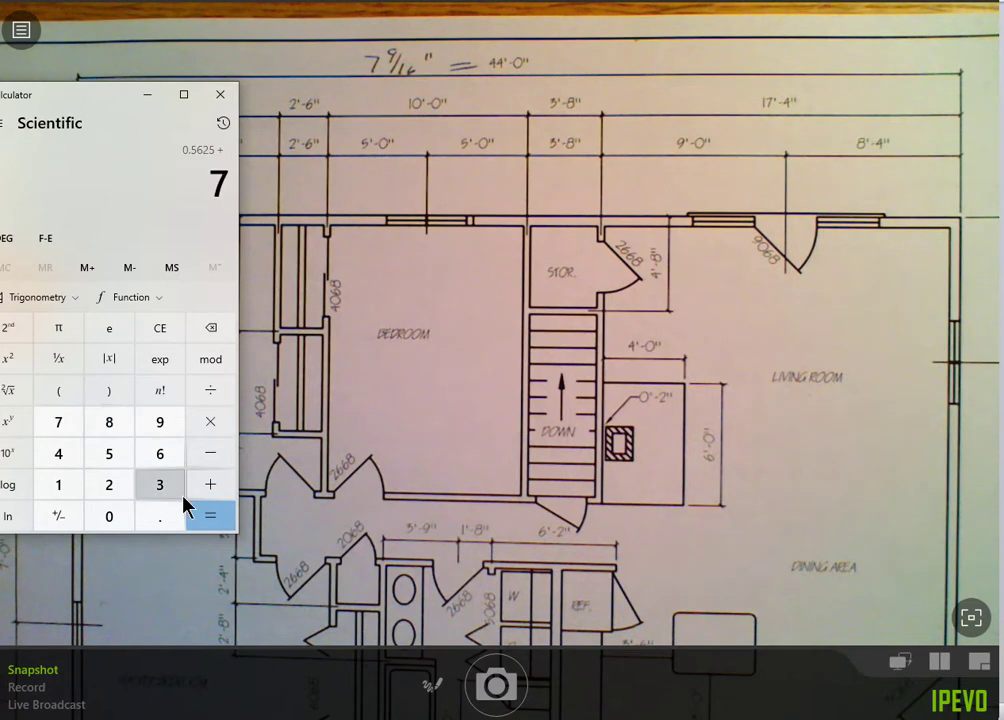
left_click(210, 516)
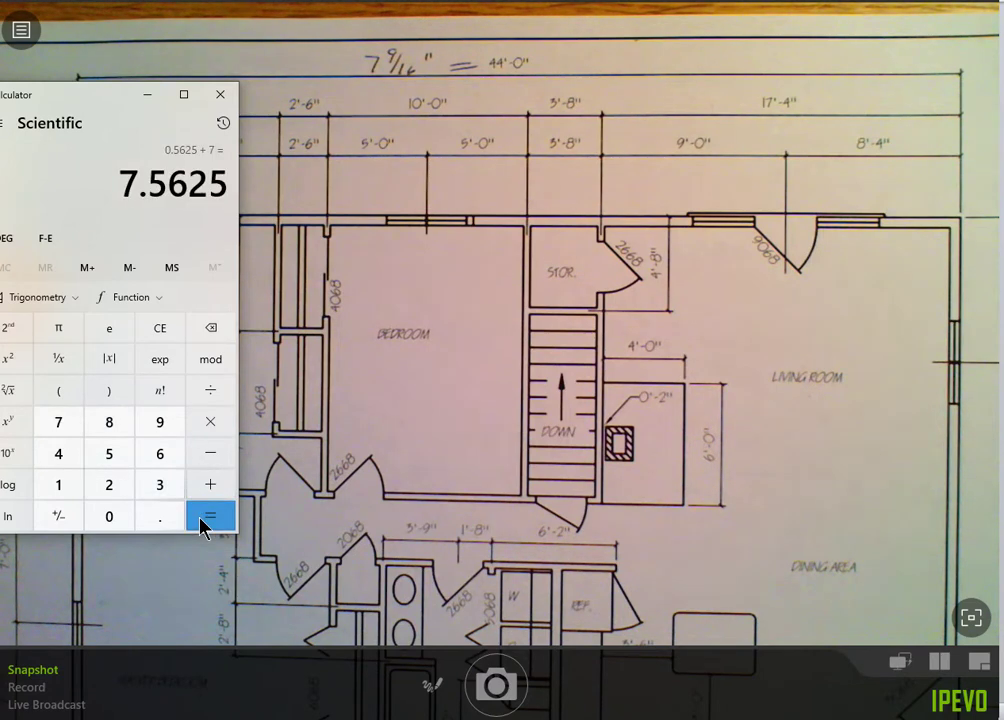
mouse_move(196, 288)
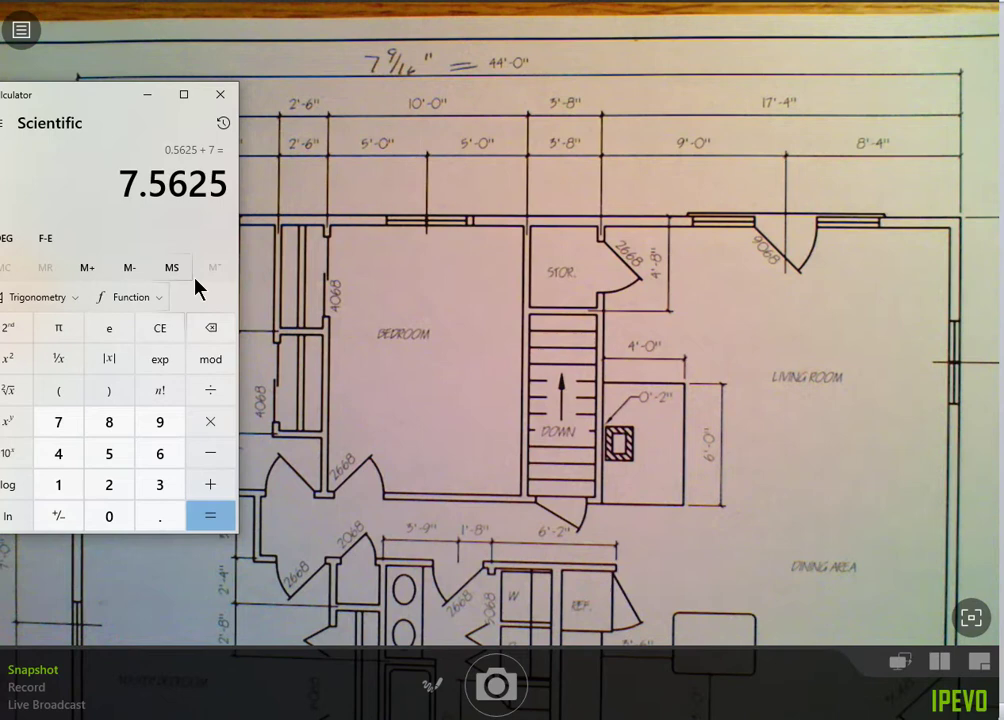
mouse_move(540, 64)
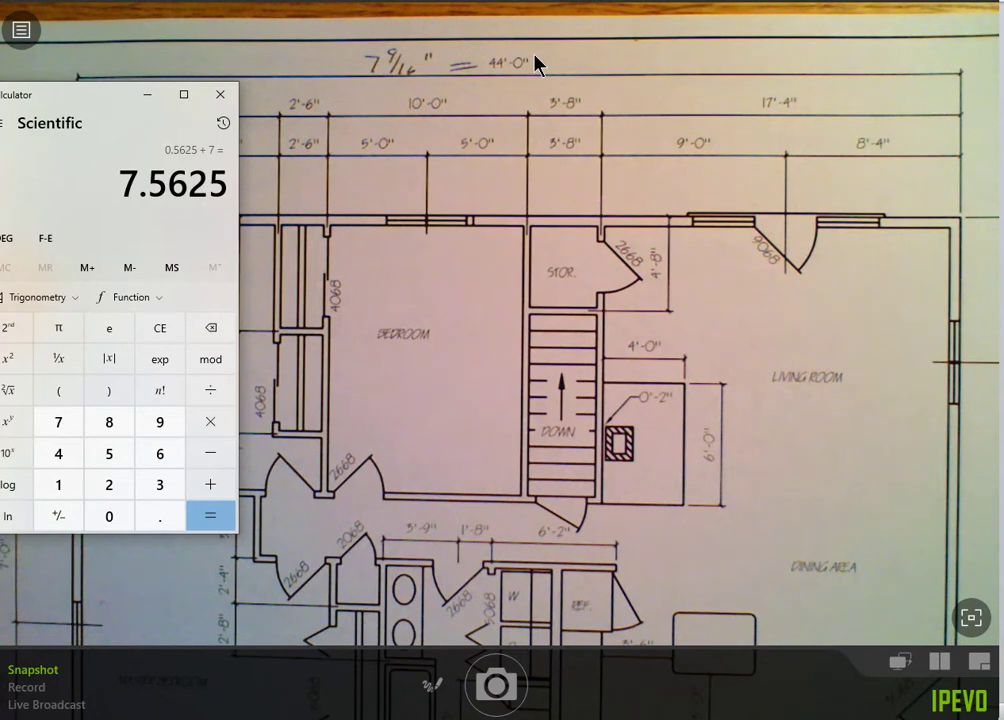
mouse_move(262, 144)
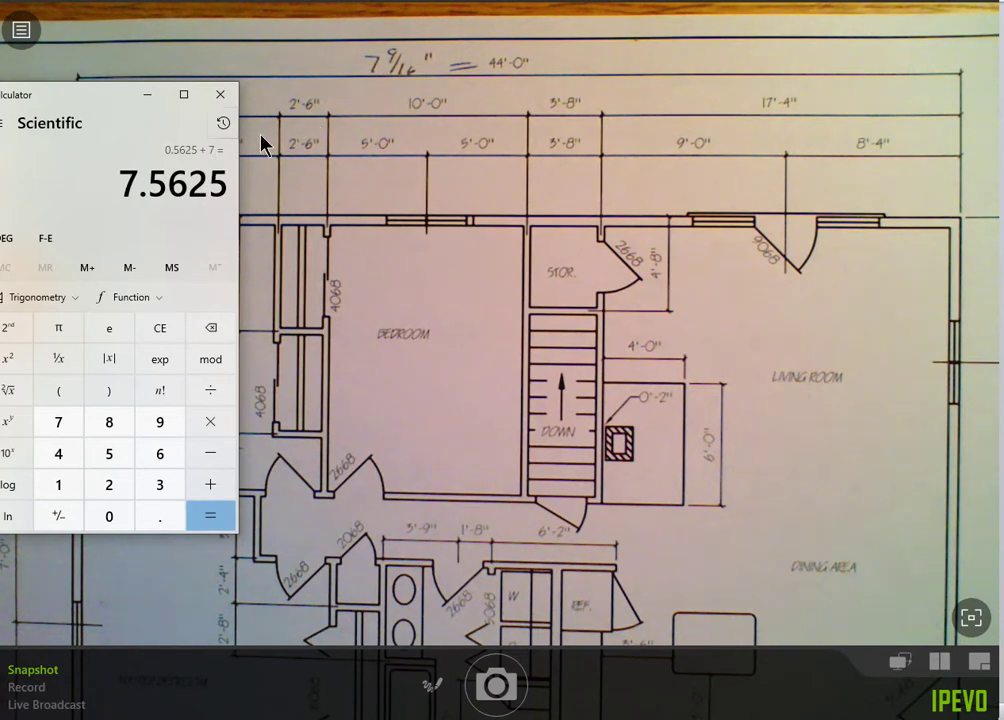
mouse_move(210, 390)
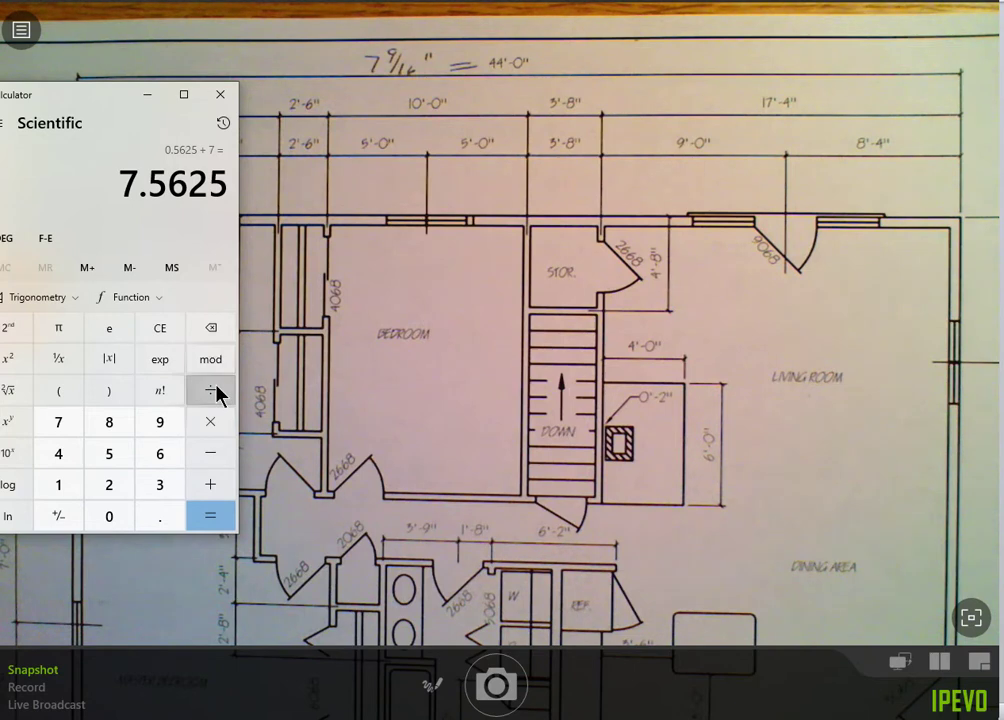
Divide 7.5625 by 44 feet to get the 0.171875 in-per-foot scale
left_click(58, 452)
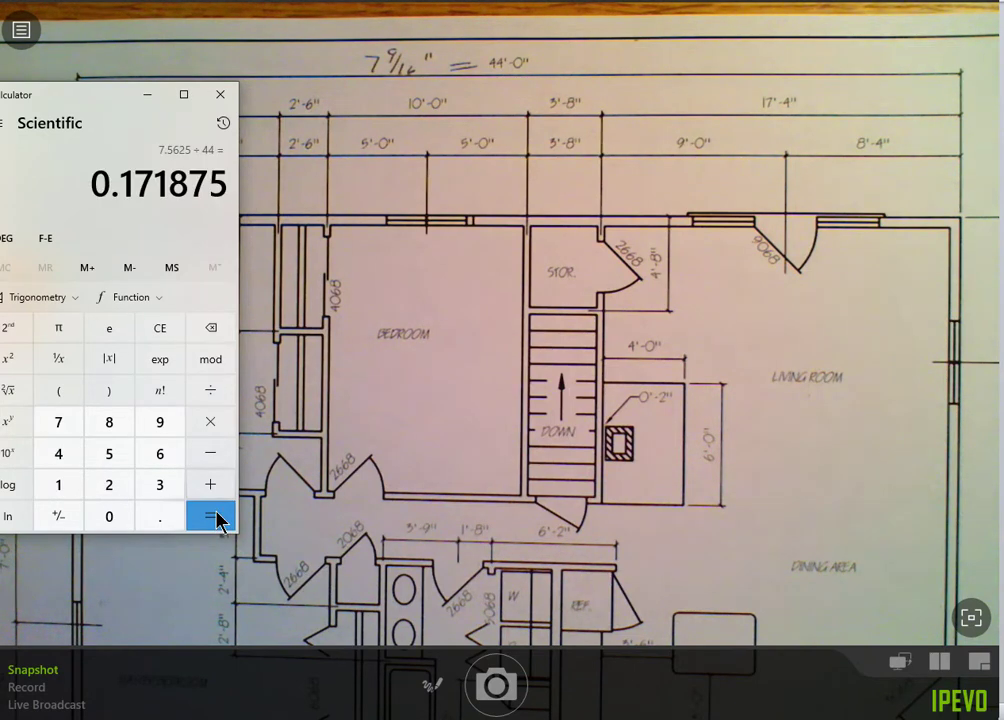
mouse_move(136, 218)
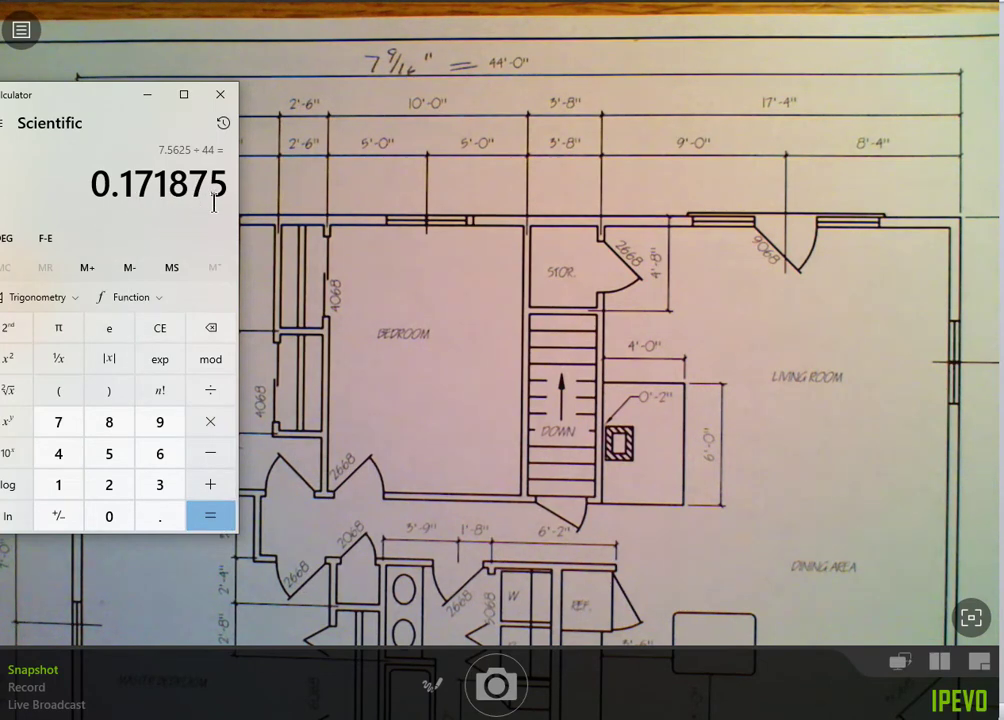
mouse_move(218, 224)
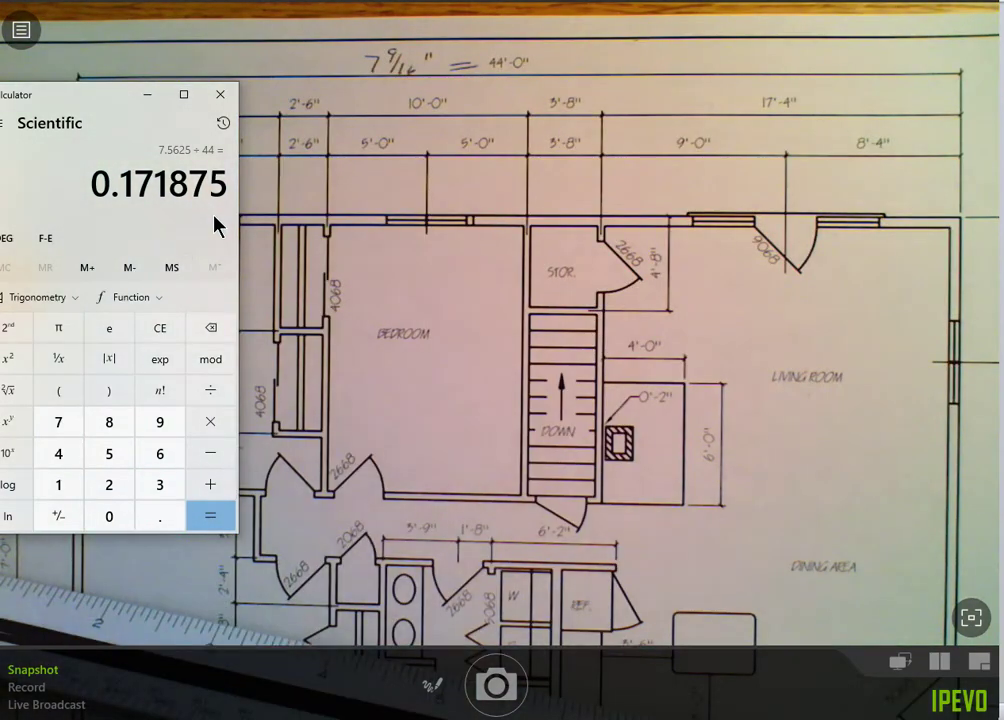
mouse_move(160, 218)
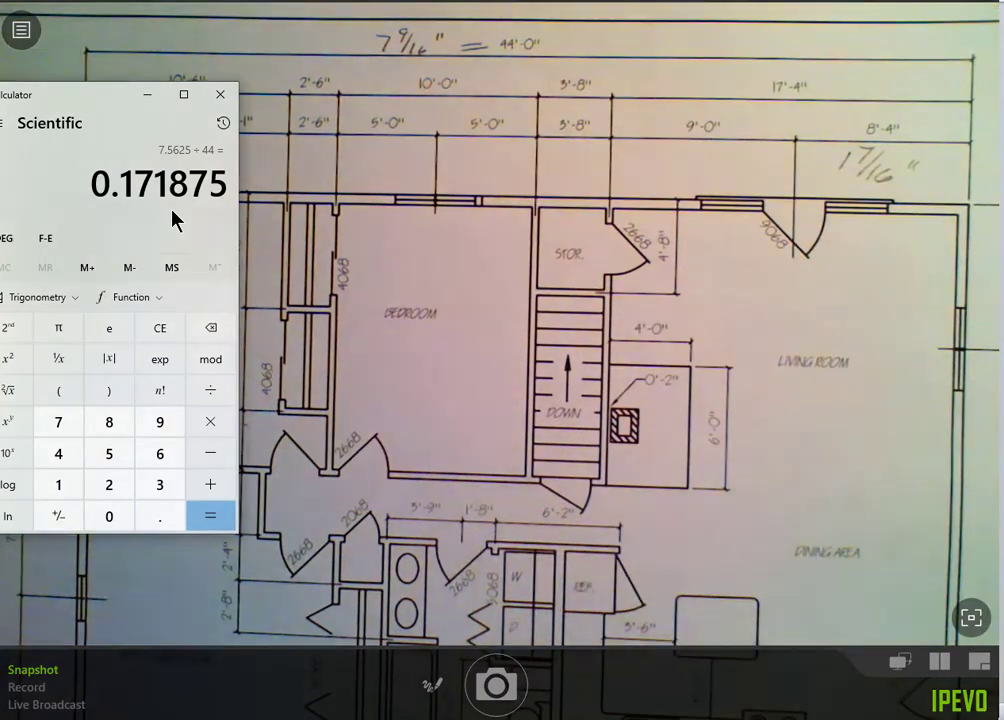
mouse_move(90, 184)
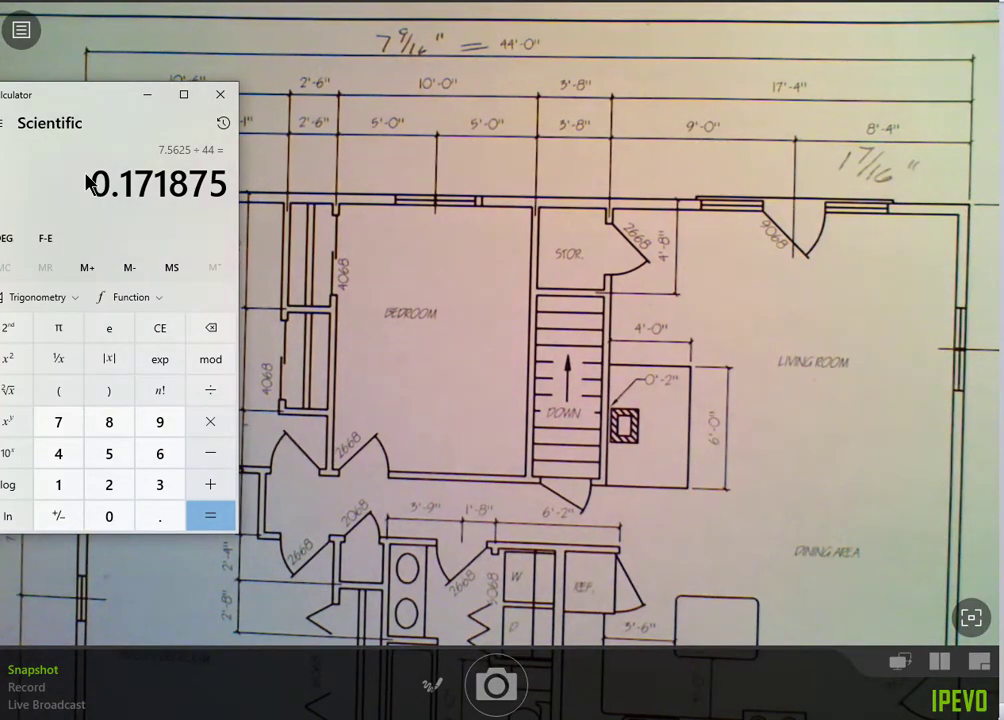
Store 0.171875 in memory, then compute 7 ÷ 16 + 1 to get 1.4375
left_click(88, 268)
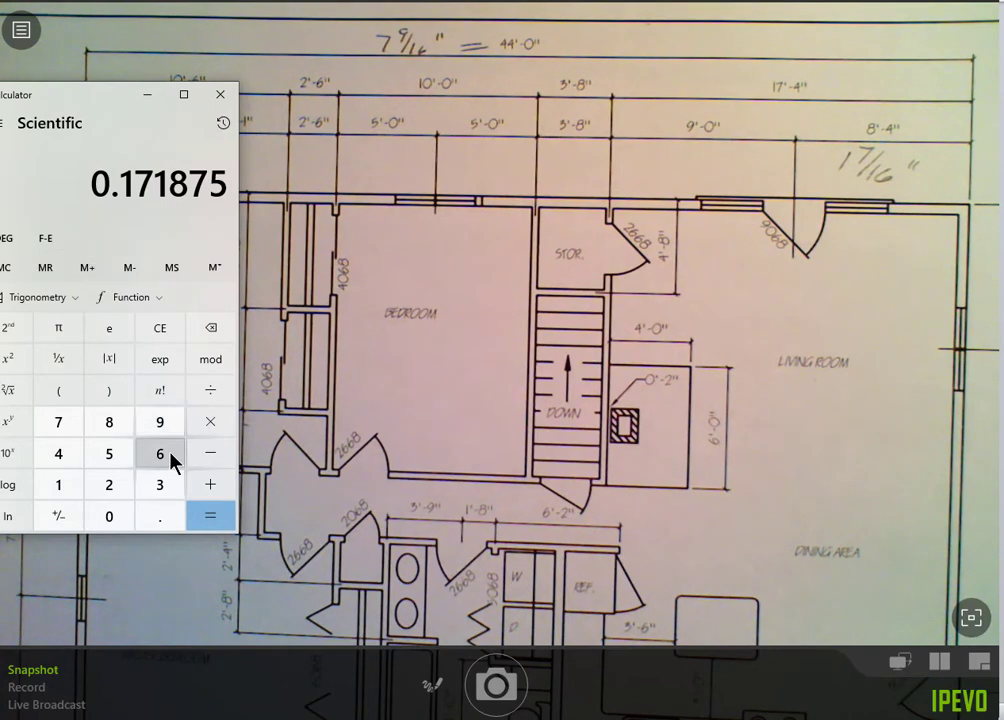
left_click(56, 420)
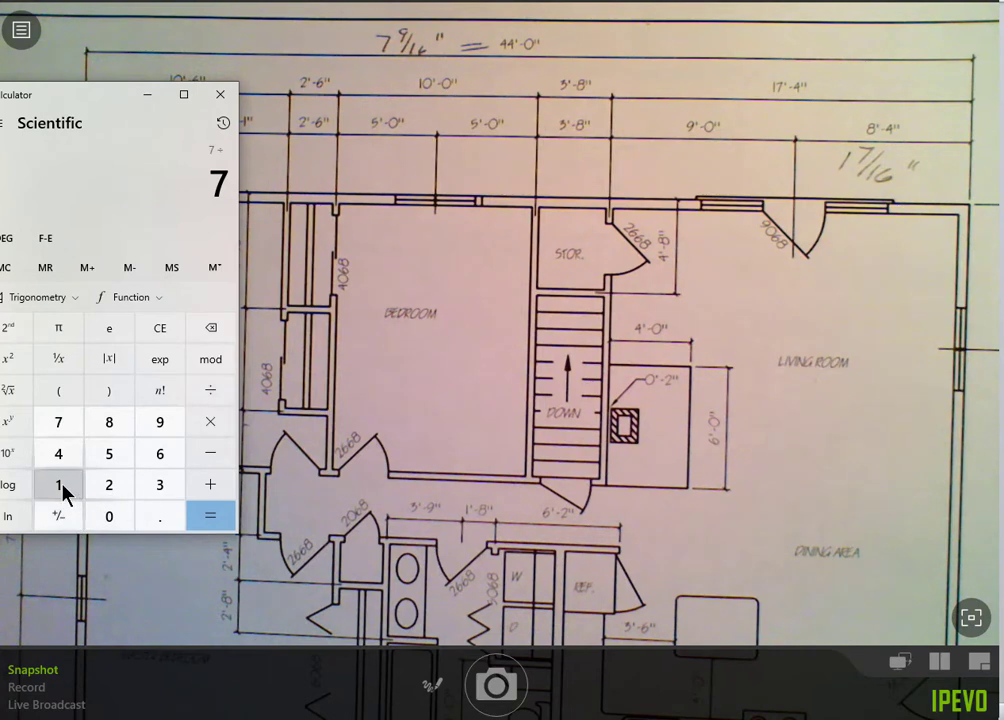
left_click(210, 516)
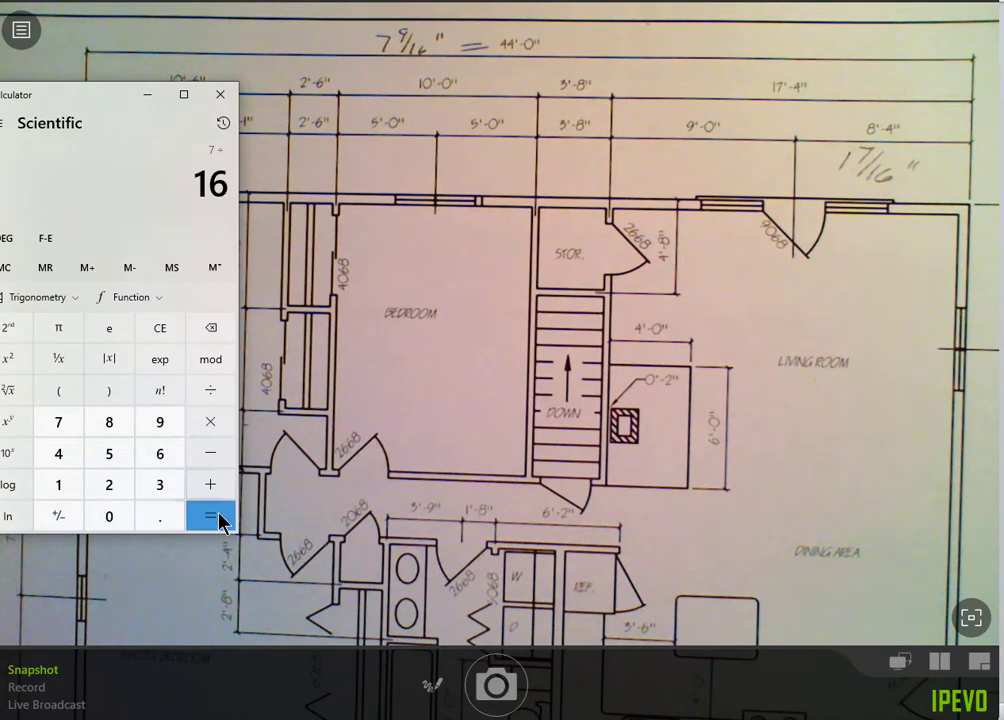
left_click(210, 516)
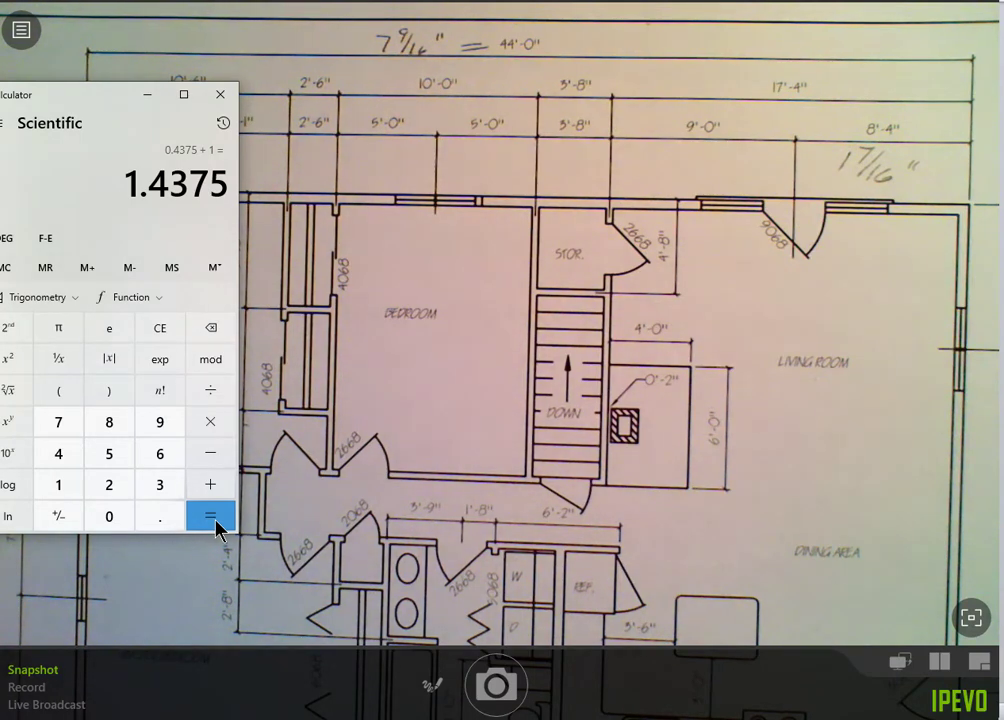
mouse_move(210, 390)
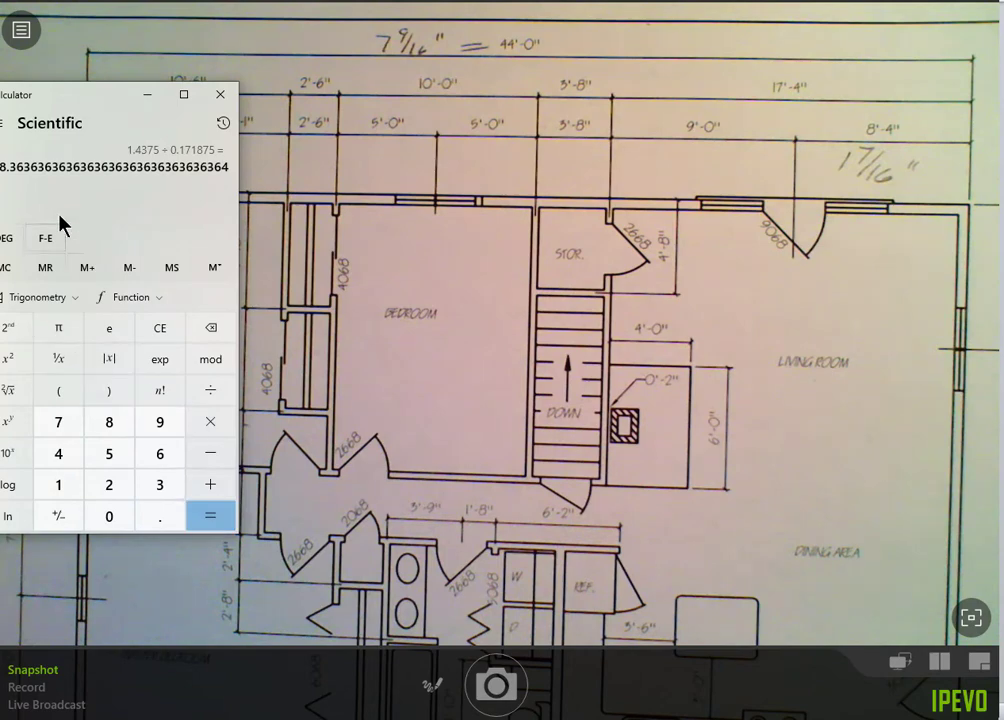
mouse_move(28, 190)
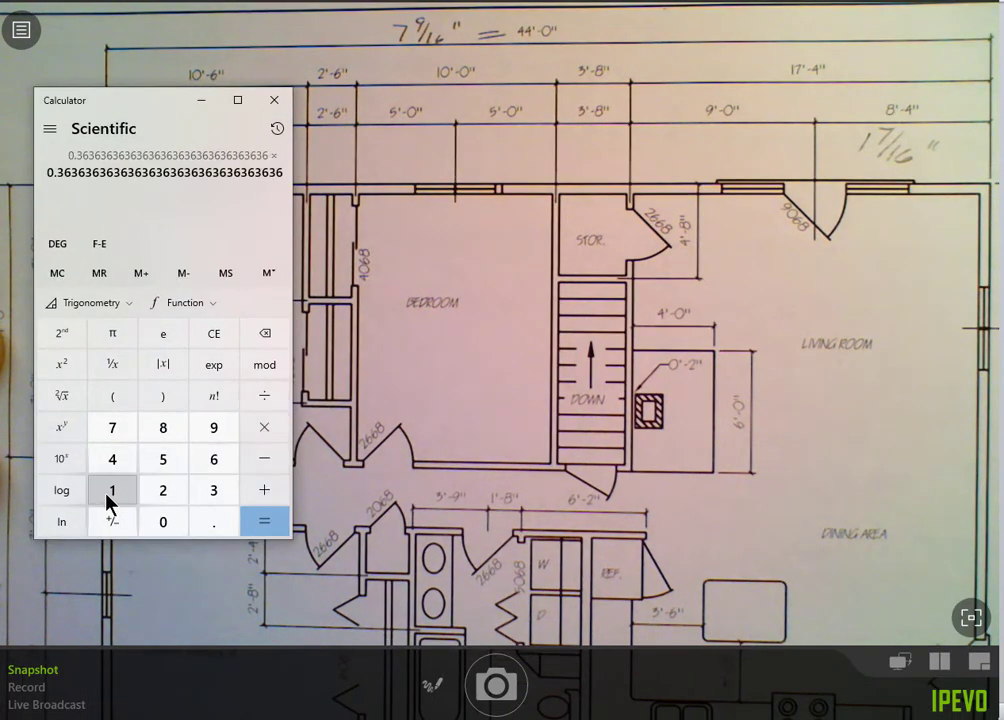
Multiply the 0.3636-foot remainder by 12 to get about 4.36 inches
left_click(264, 520)
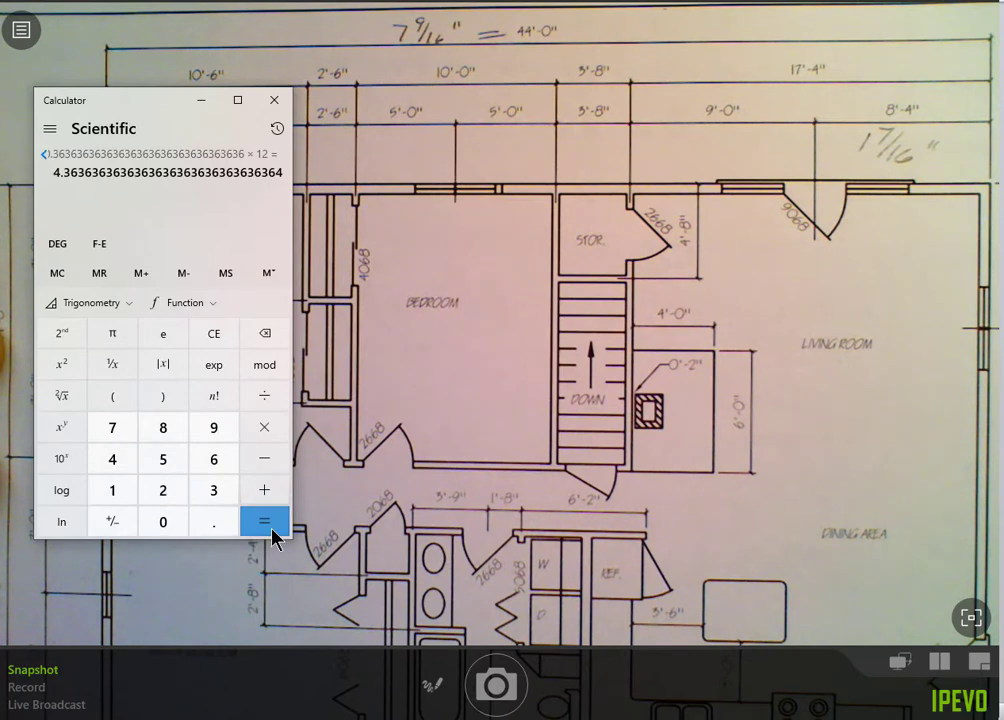
mouse_move(504, 362)
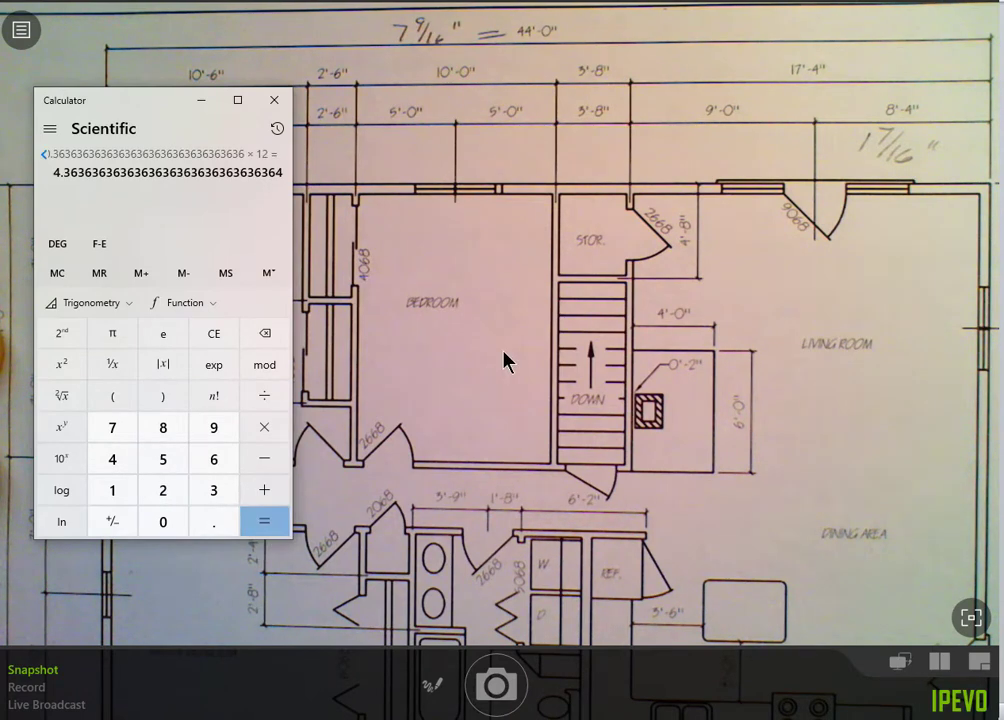
mouse_move(440, 120)
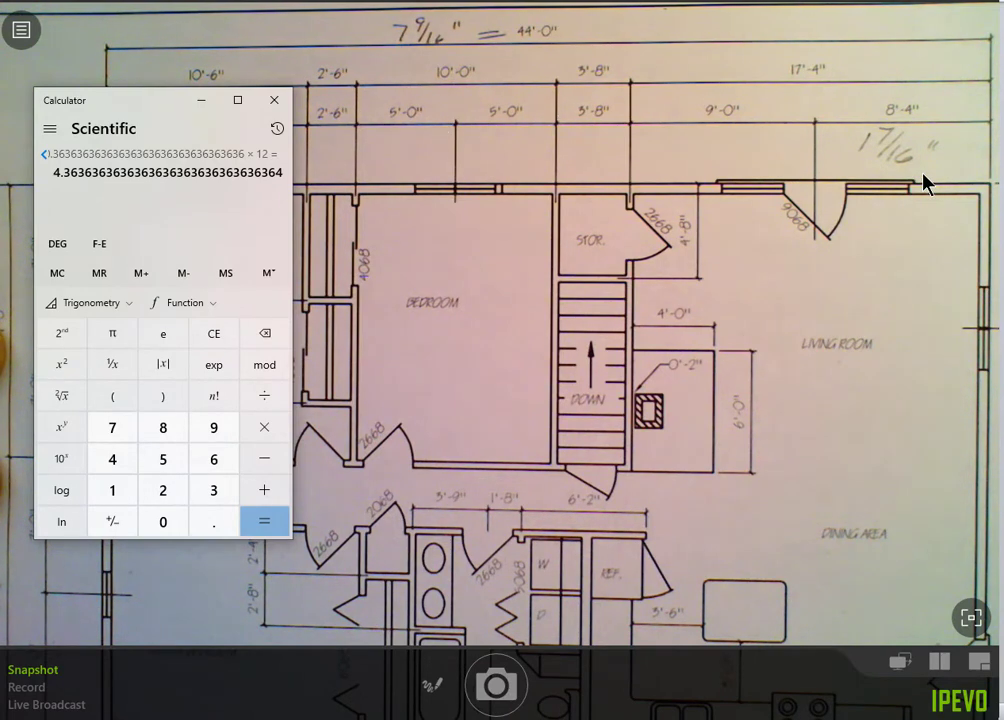
mouse_move(644, 180)
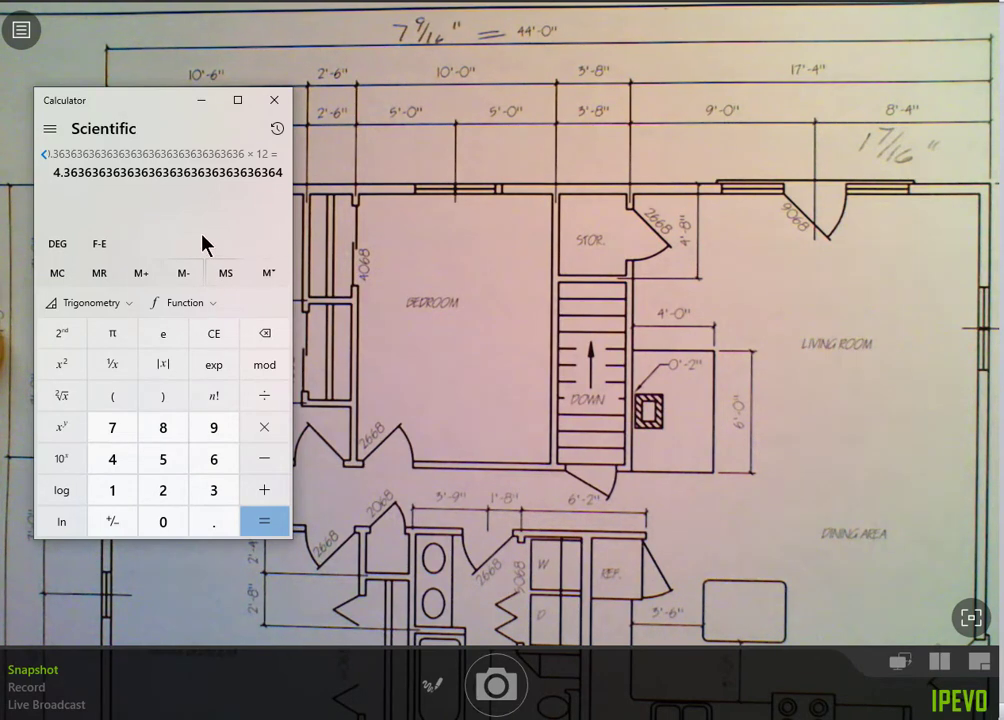
mouse_move(200, 200)
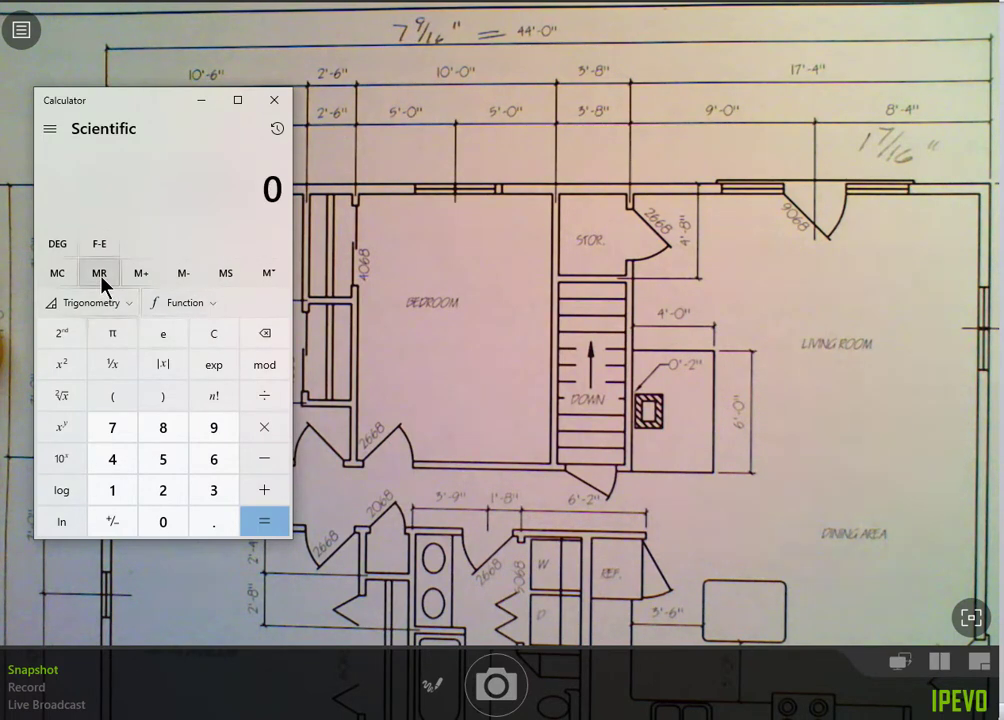
Recall 0.171875, multiply by 32 to get 5.5 inches, then minimize Calculator
left_click(100, 272)
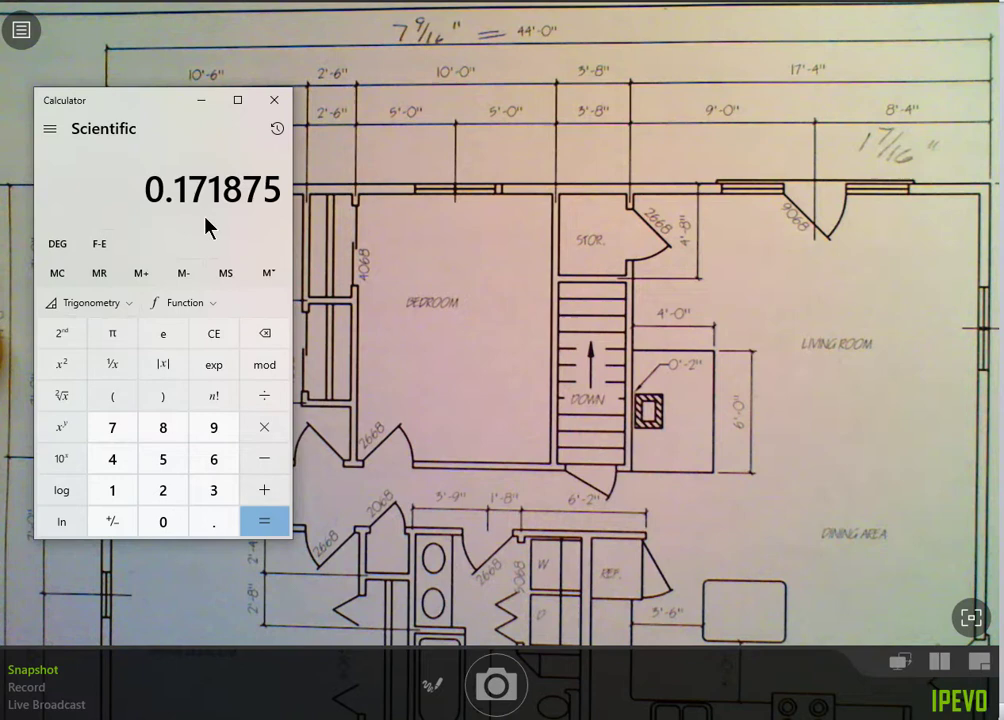
mouse_move(272, 232)
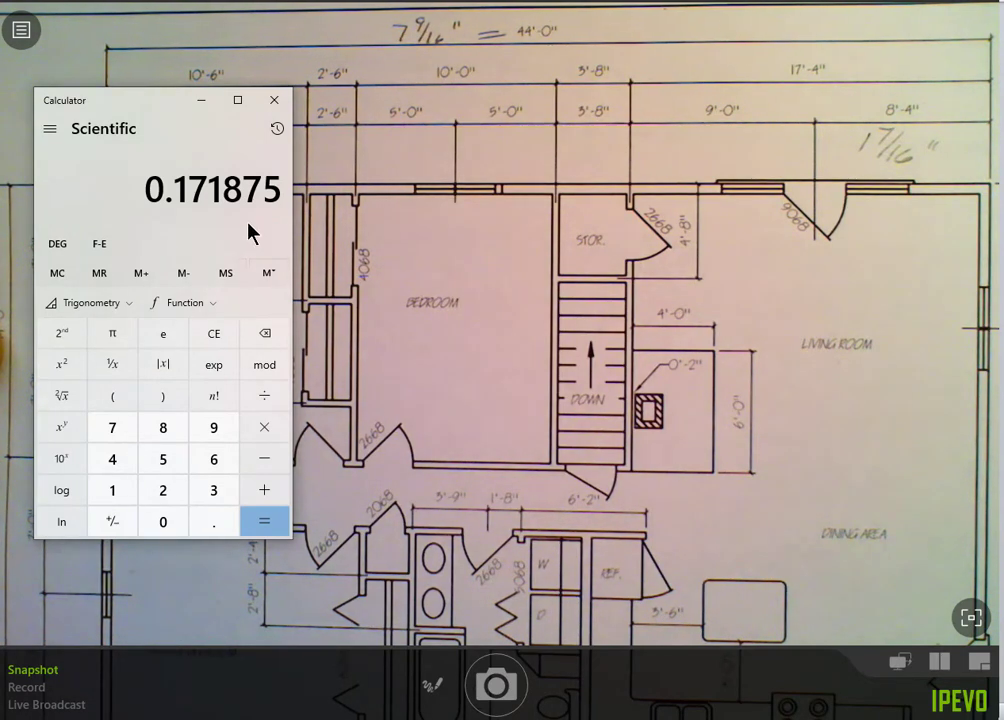
mouse_move(264, 364)
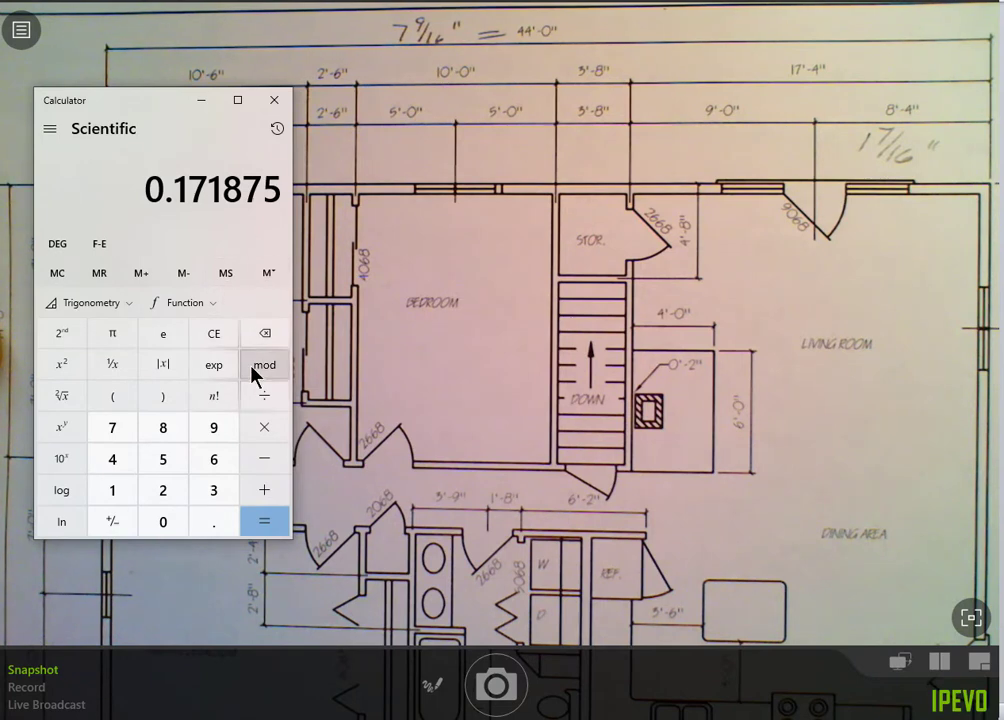
mouse_move(264, 428)
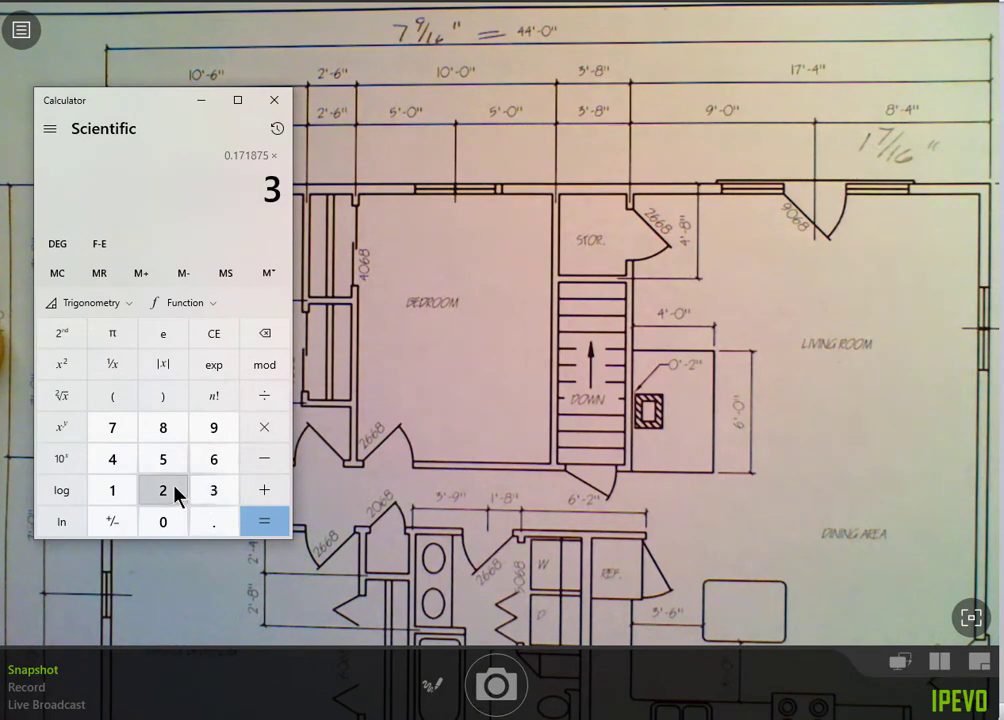
left_click(264, 520)
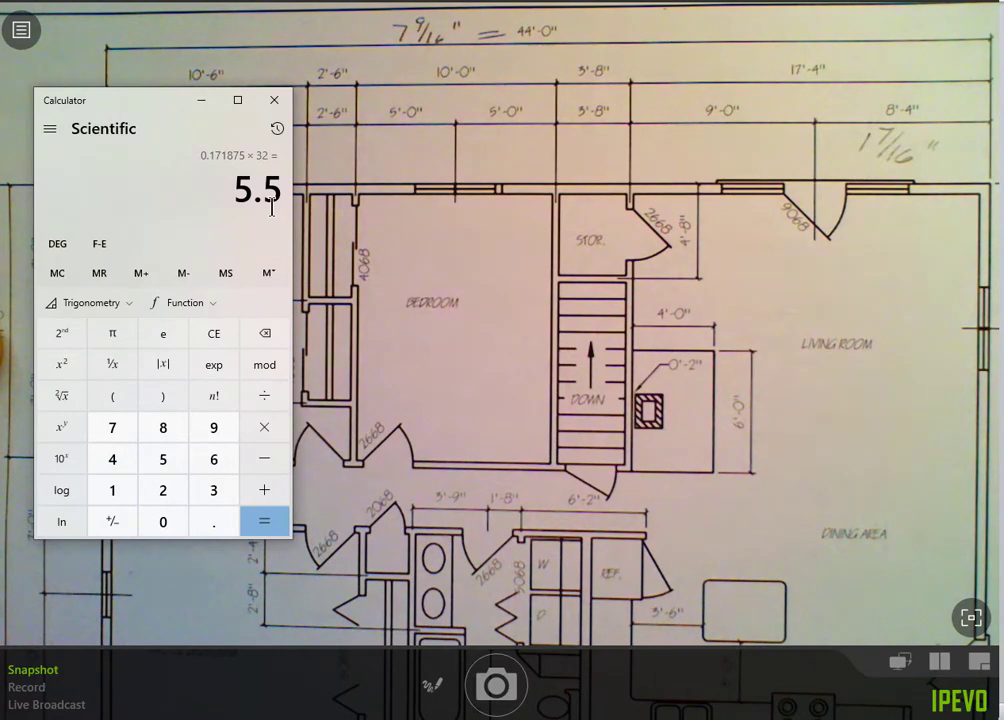
mouse_move(240, 164)
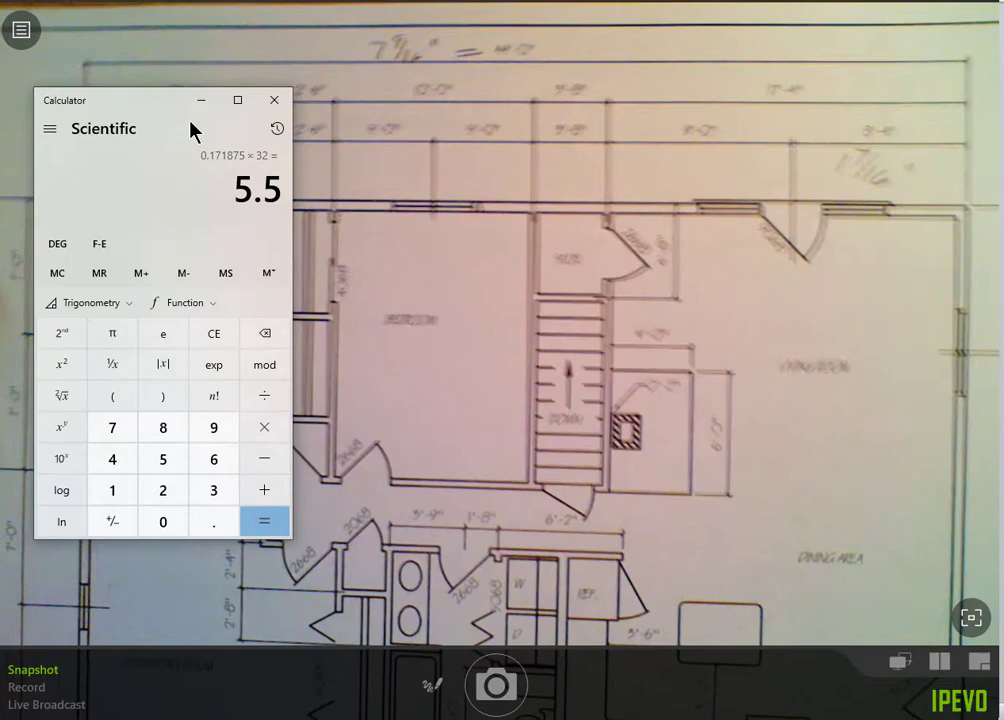
left_click(274, 100)
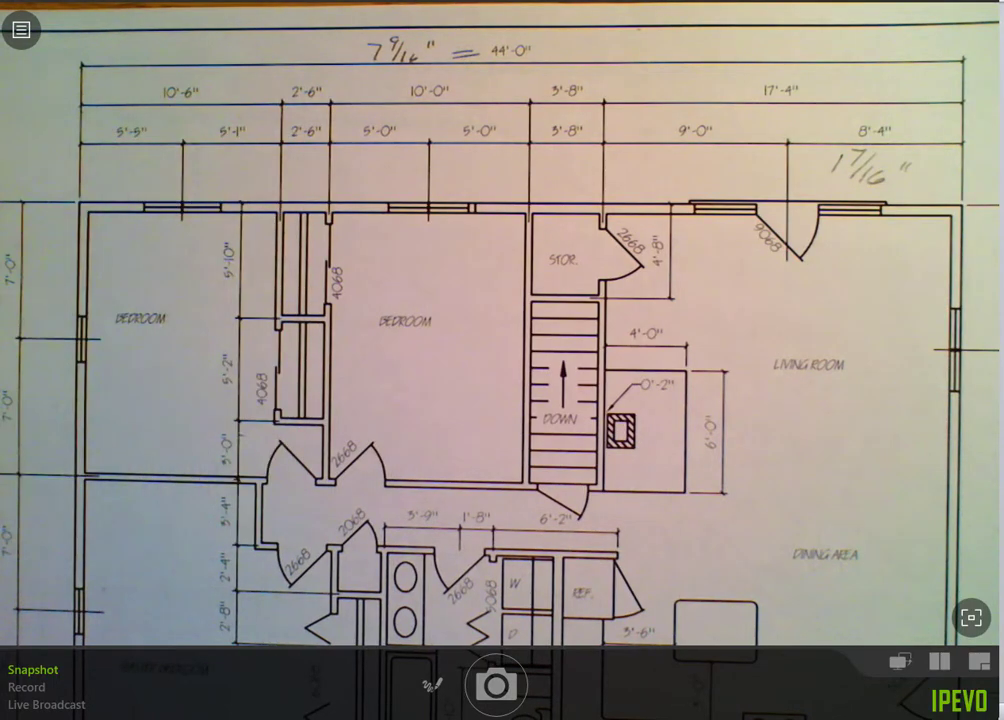